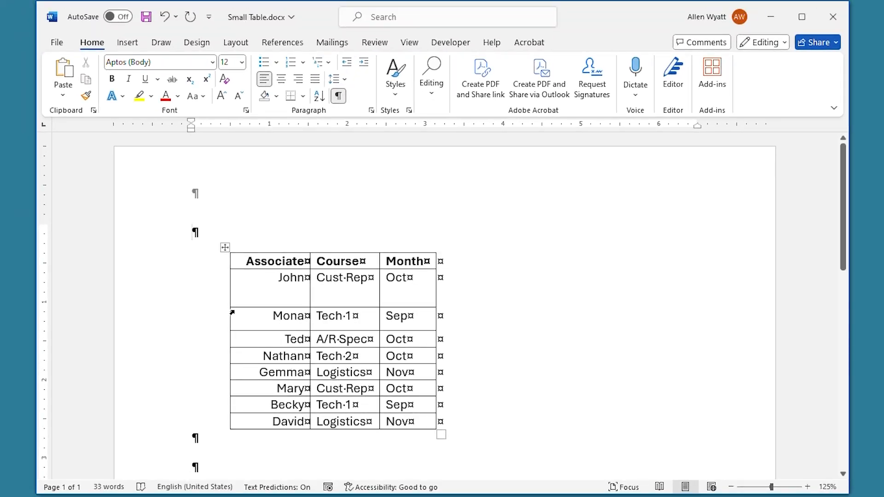
Step: Select the John, Mona and Ted rows of the associates table
left_click(226, 278)
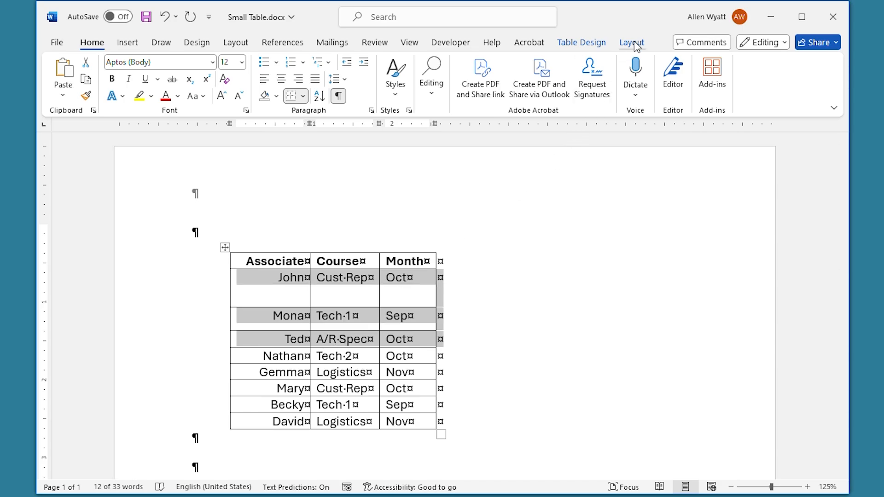
Step: Set the selected rows' height to 0.5 inch in the Layout tab's Cell Size group
left_click(631, 42)
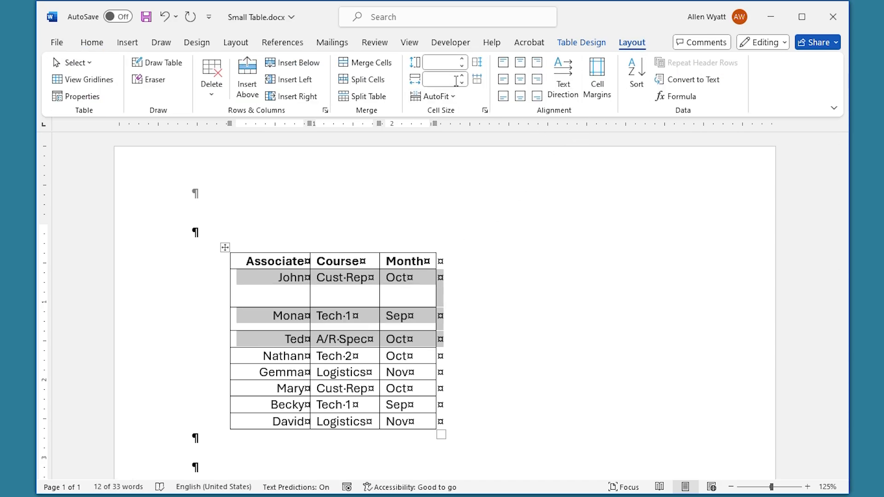
mouse_move(441, 62)
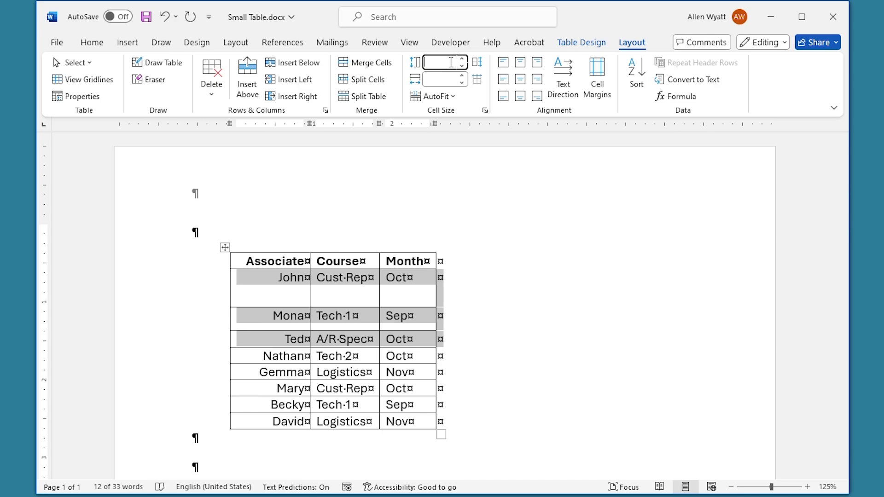
type("5\"")
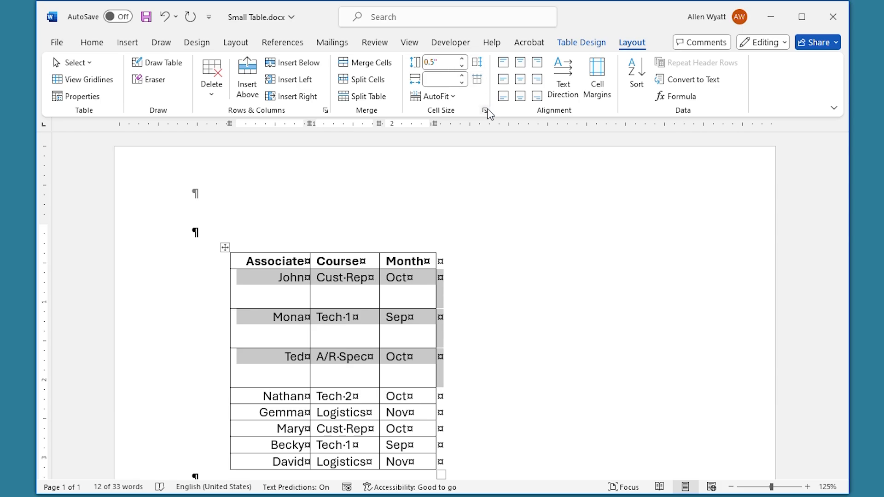
mouse_move(485, 111)
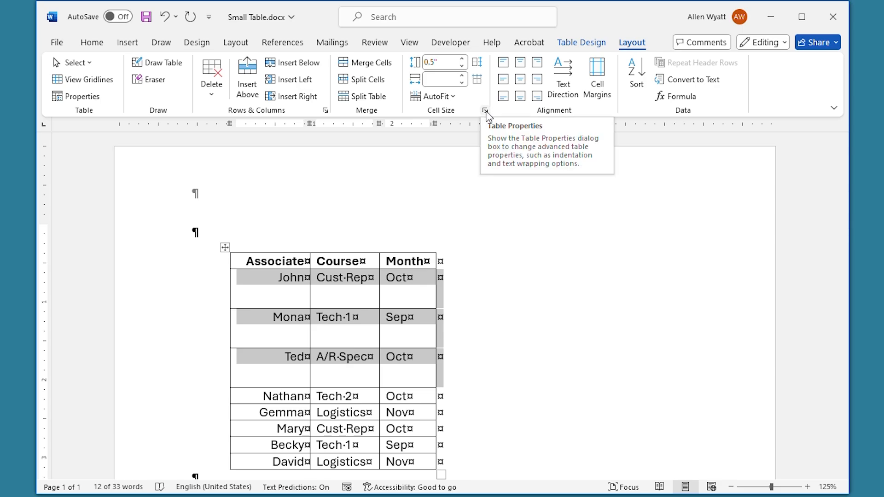
Step: Open Table Properties and show the Row settings for rows 2–4
left_click(485, 111)
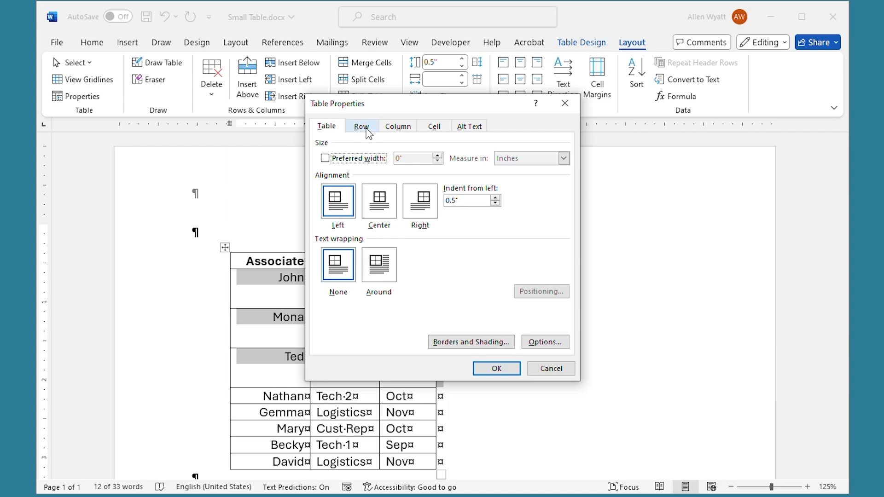
left_click(362, 126)
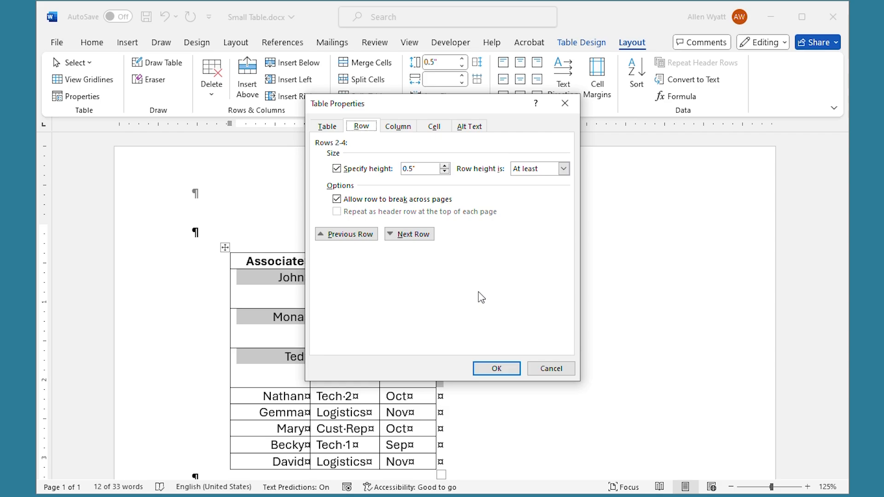
mouse_move(494, 264)
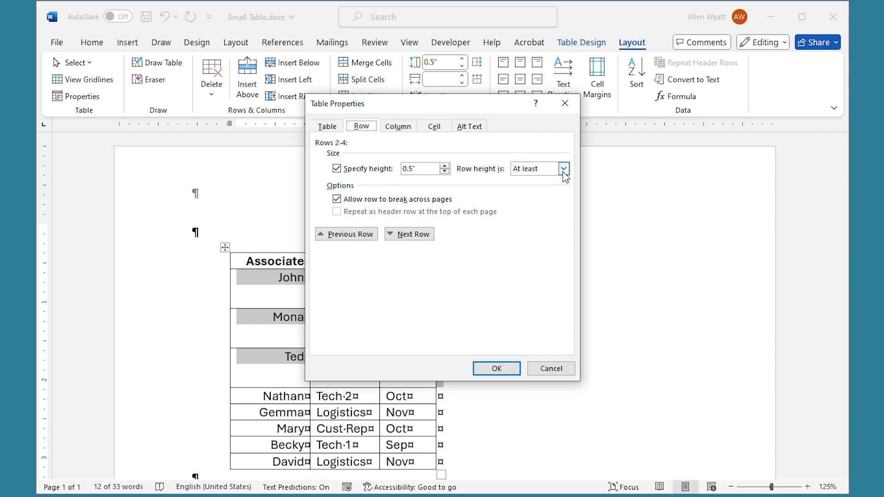
left_click(566, 169)
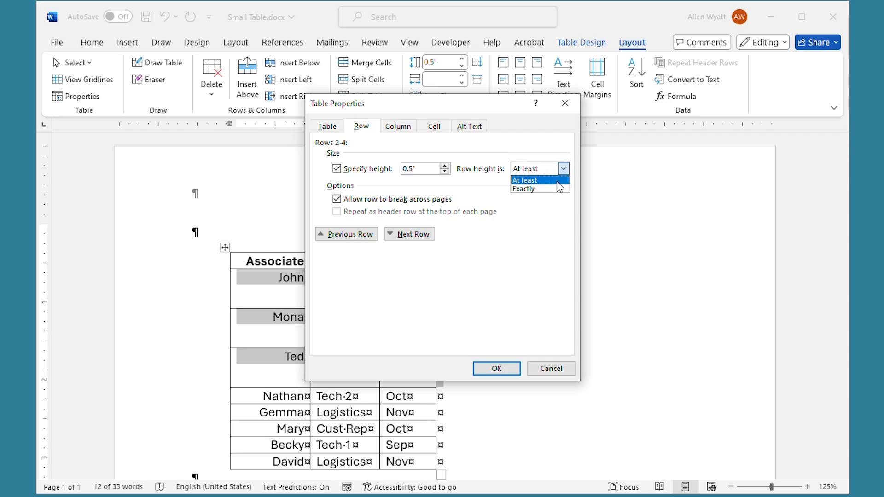
mouse_move(531, 189)
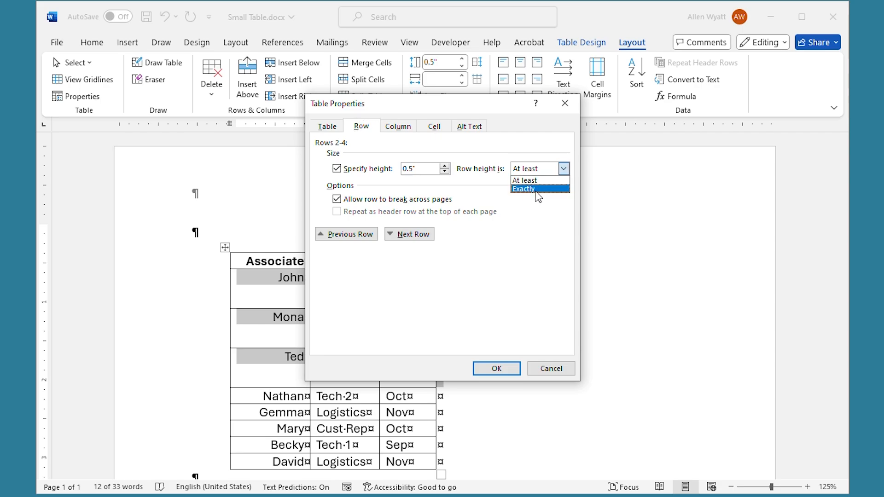
mouse_move(542, 180)
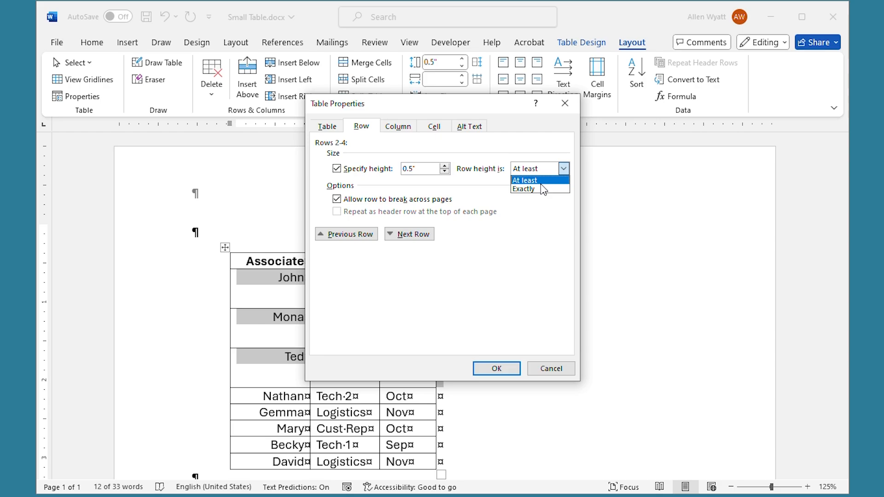
mouse_move(543, 189)
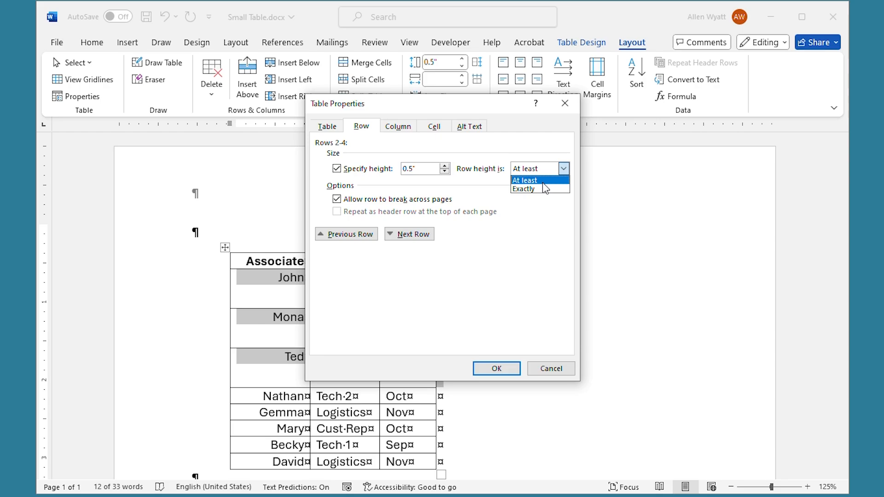
left_click(526, 180)
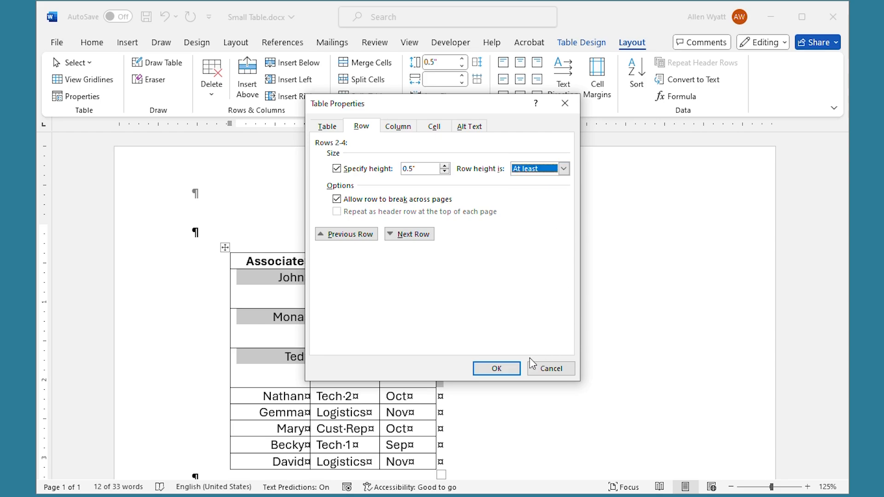
Step: Confirm Table Properties, keeping rows 2–4 at 0.5 inch 'At least'
left_click(497, 369)
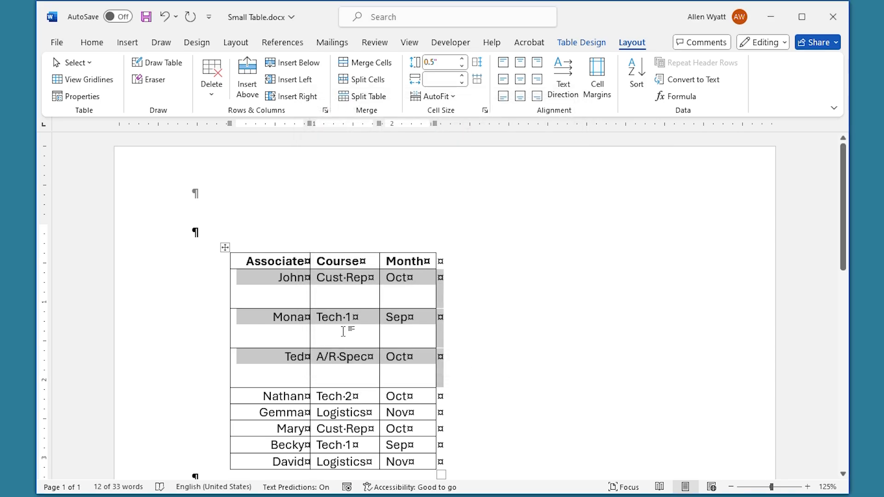
mouse_move(583, 300)
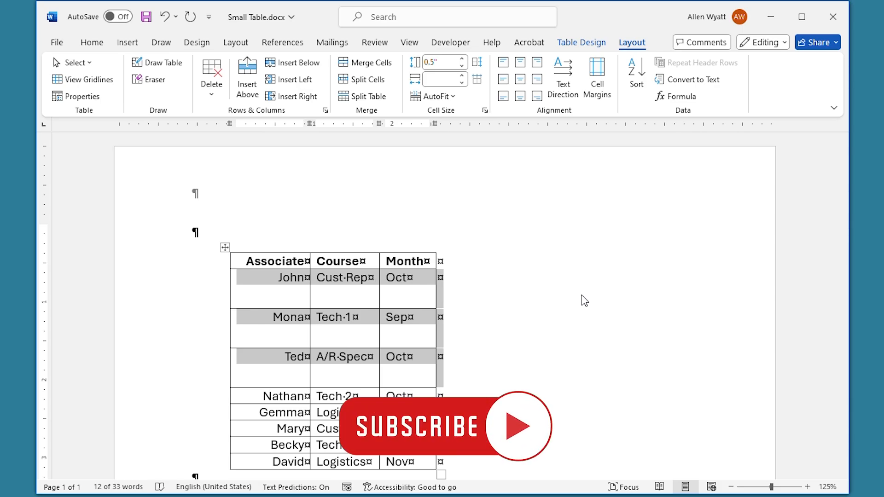
left_click(415, 428)
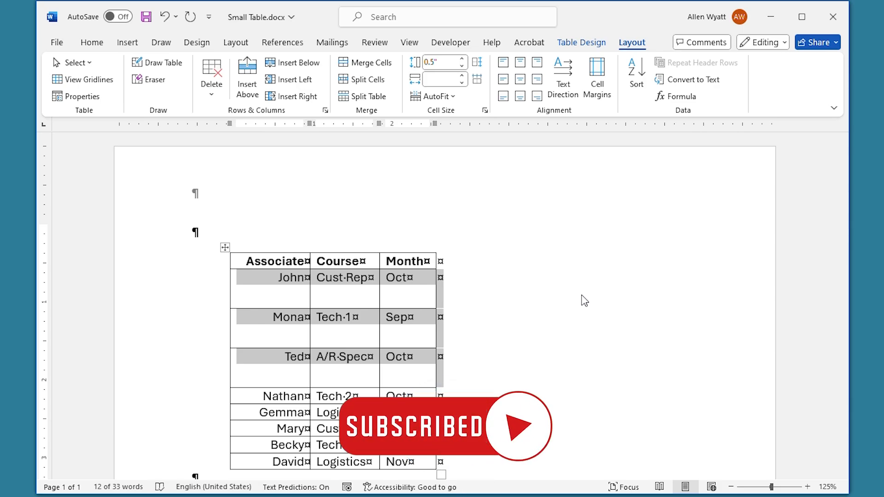